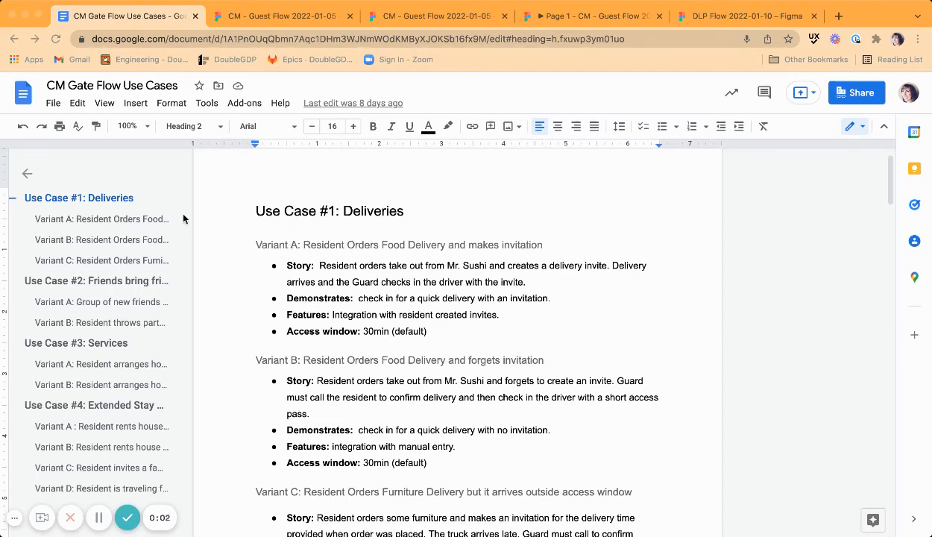
mouse_move(207, 227)
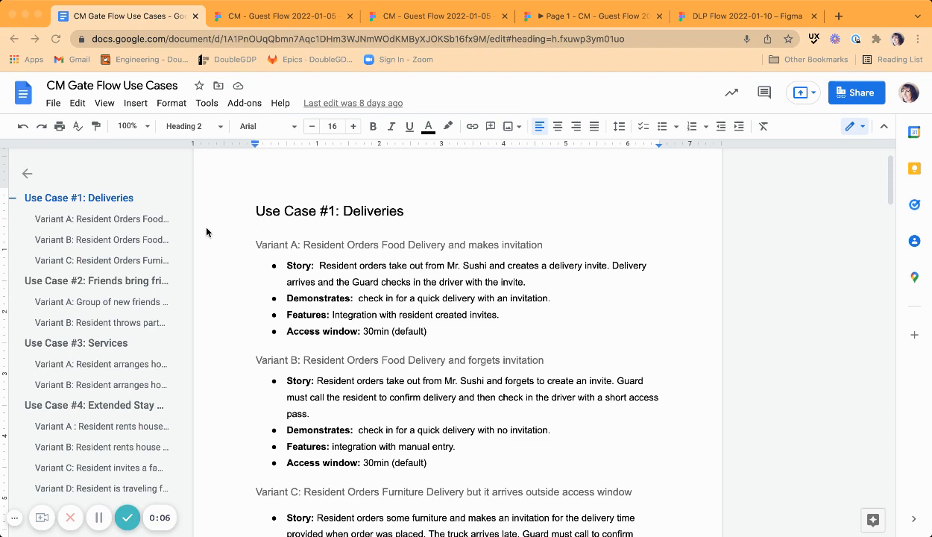
mouse_move(144, 333)
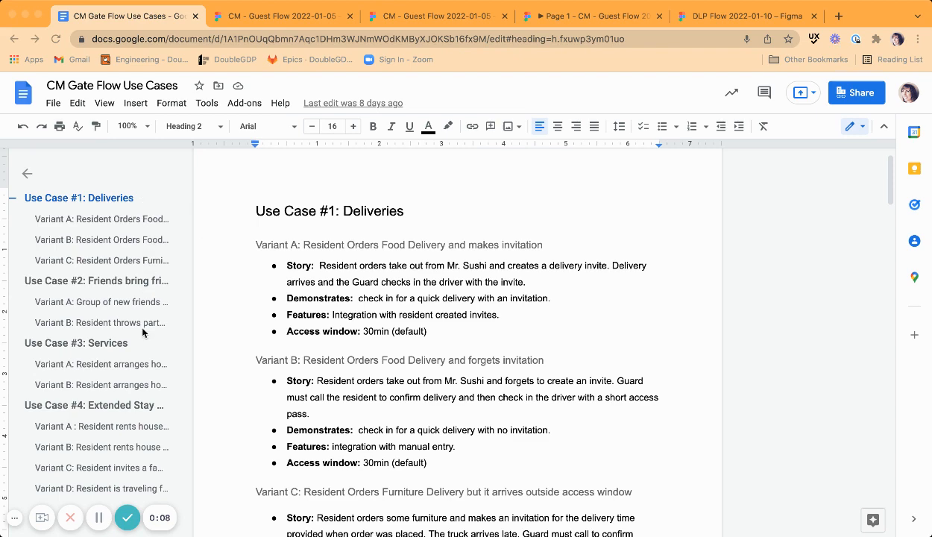
mouse_move(119, 233)
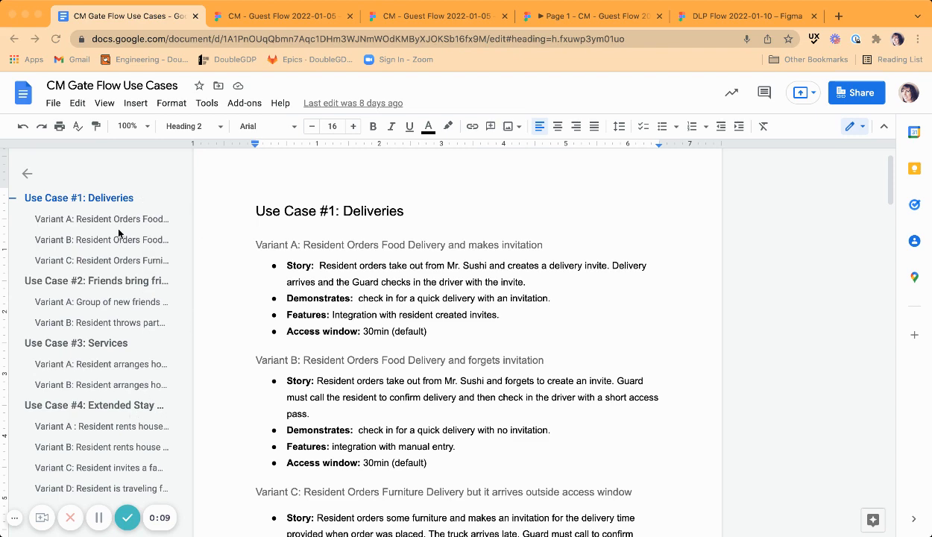
mouse_move(177, 305)
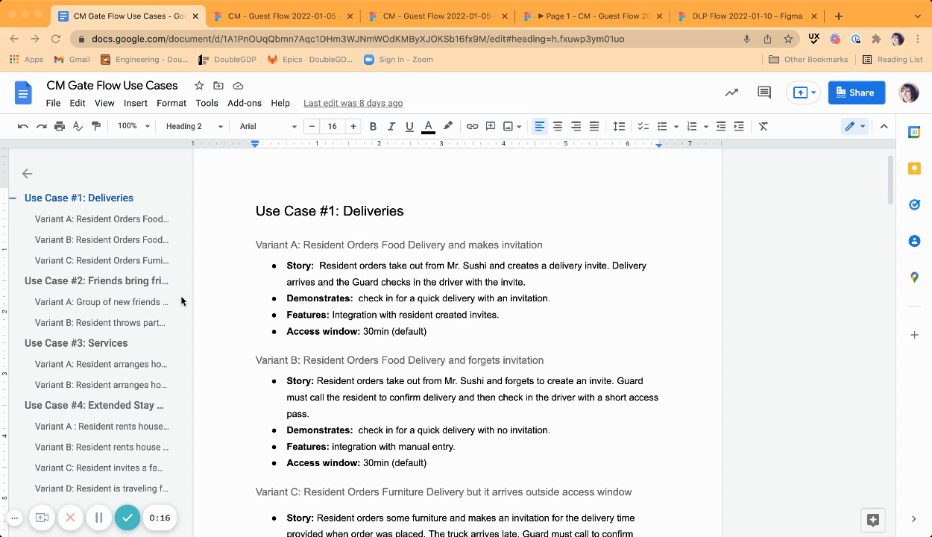
mouse_move(240, 79)
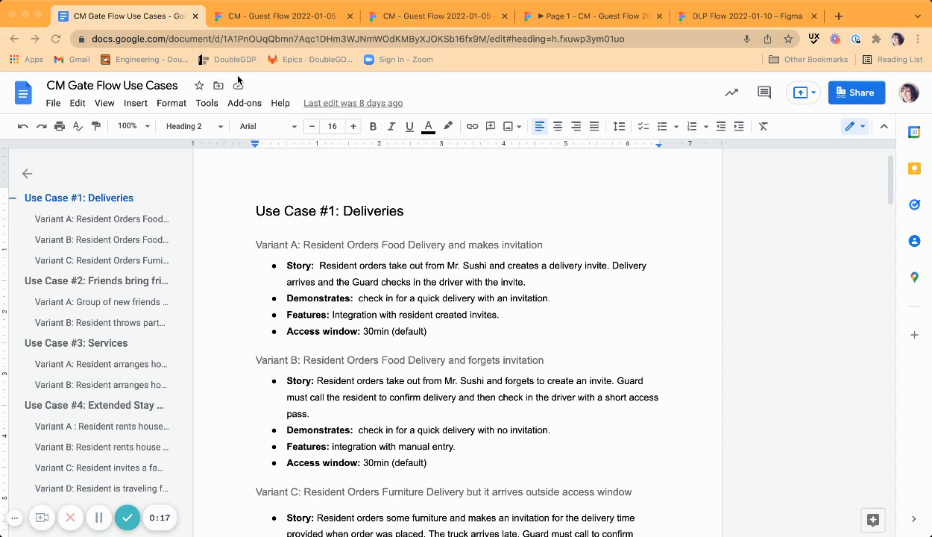
Switch to the CM - Guest Flow 2022-01-05 board showing the resident invite flowchart.
left_click(283, 15)
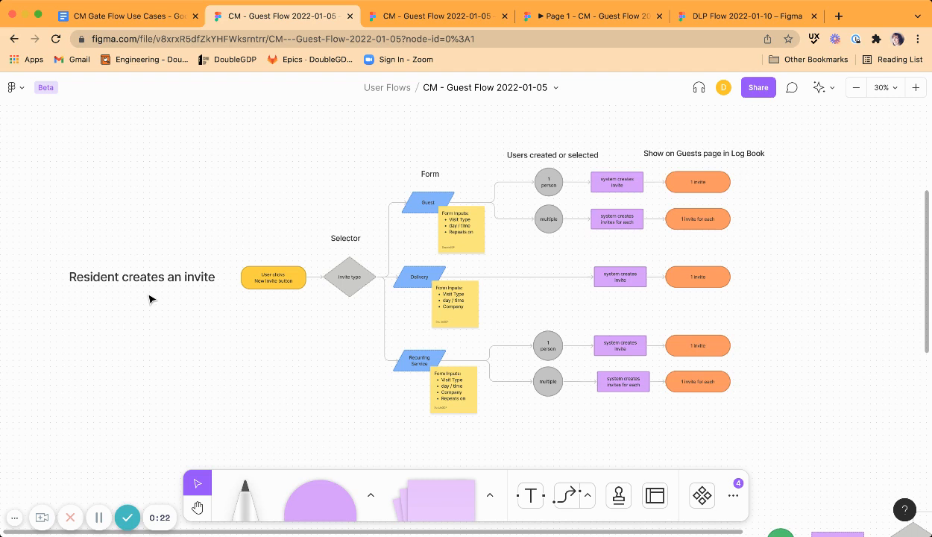
mouse_move(167, 293)
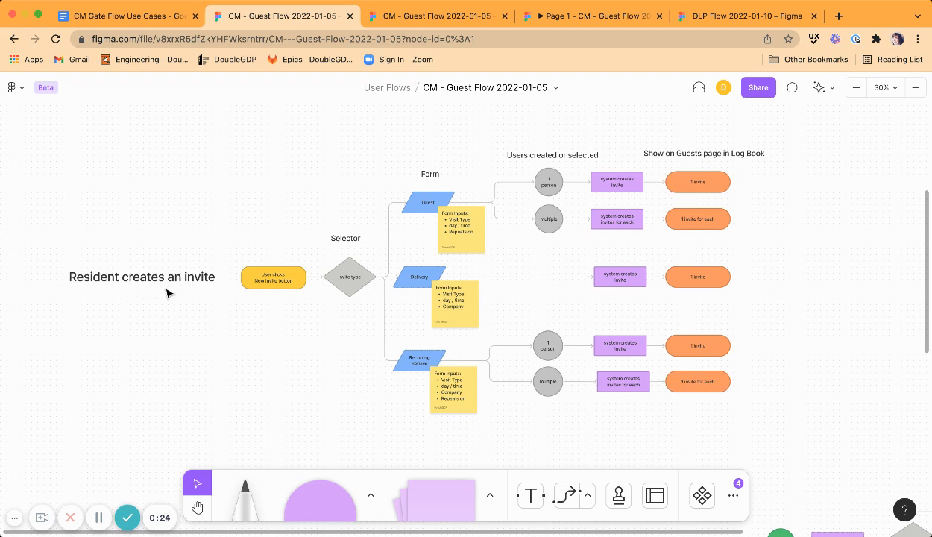
mouse_move(765, 197)
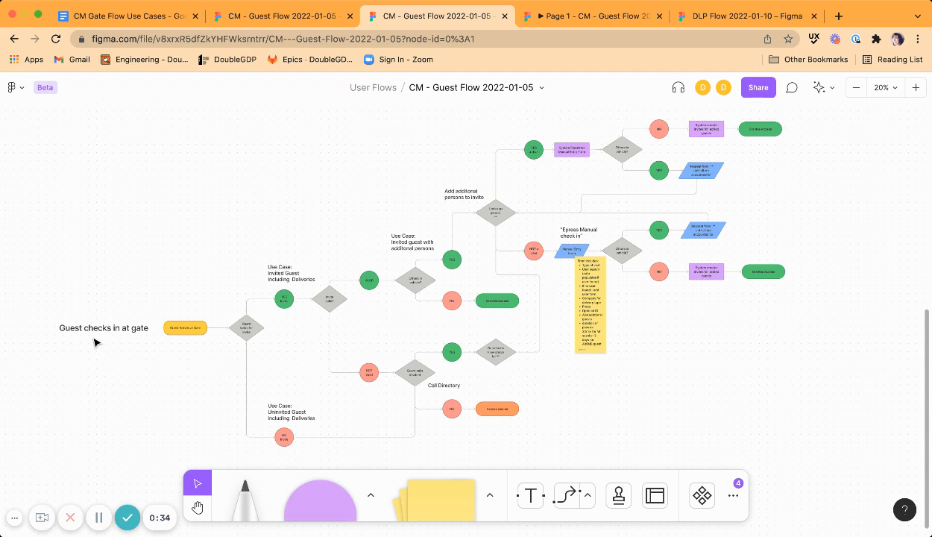
mouse_move(570, 157)
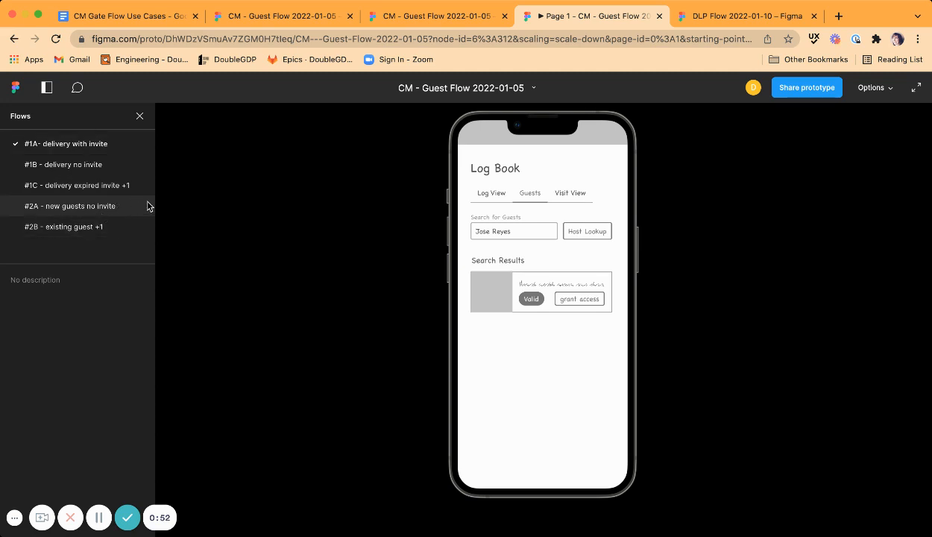
Advance the flow #1A phone prototype to the Check In Guest screen, 4 of 20.
left_click(587, 231)
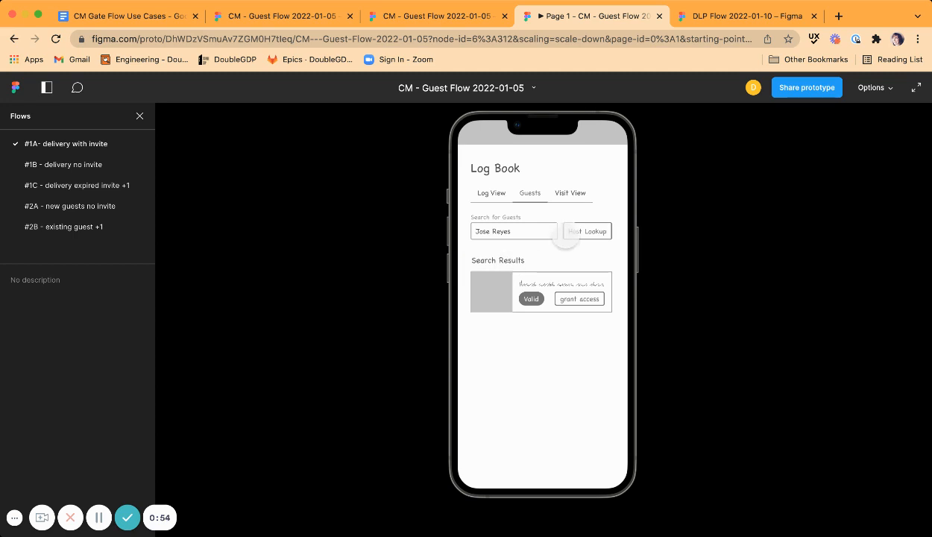
left_click(578, 298)
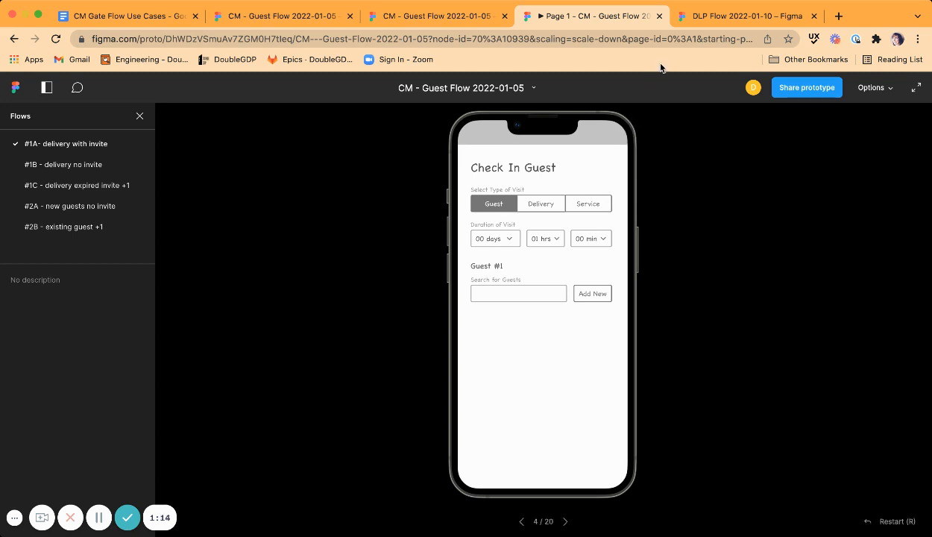
Switch to the DLP Flow 2022-01-10 board to view the DLP Process flowchart.
left_click(744, 16)
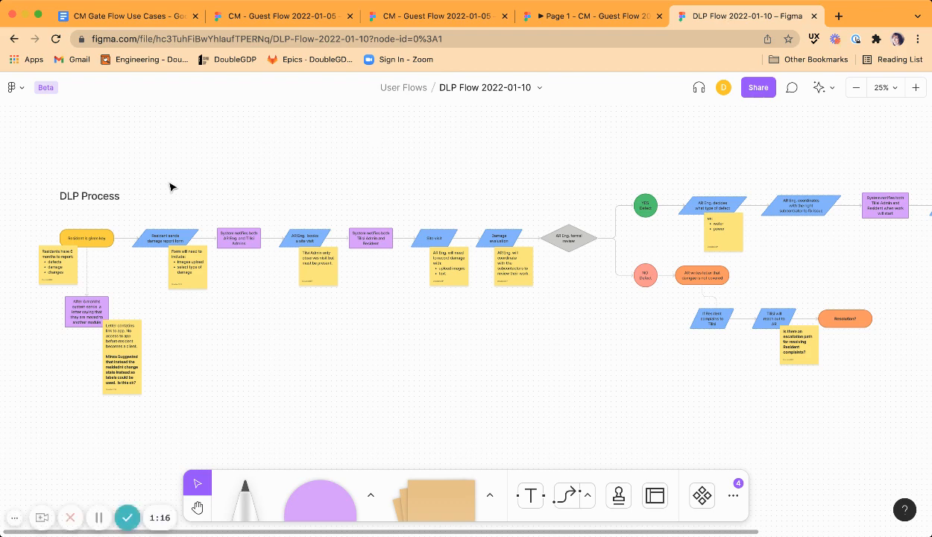
mouse_move(153, 187)
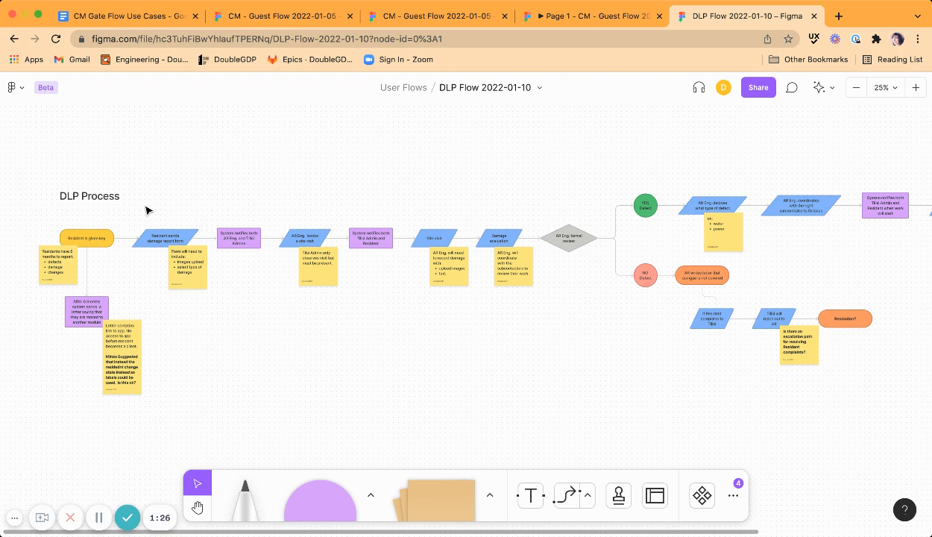
mouse_move(156, 216)
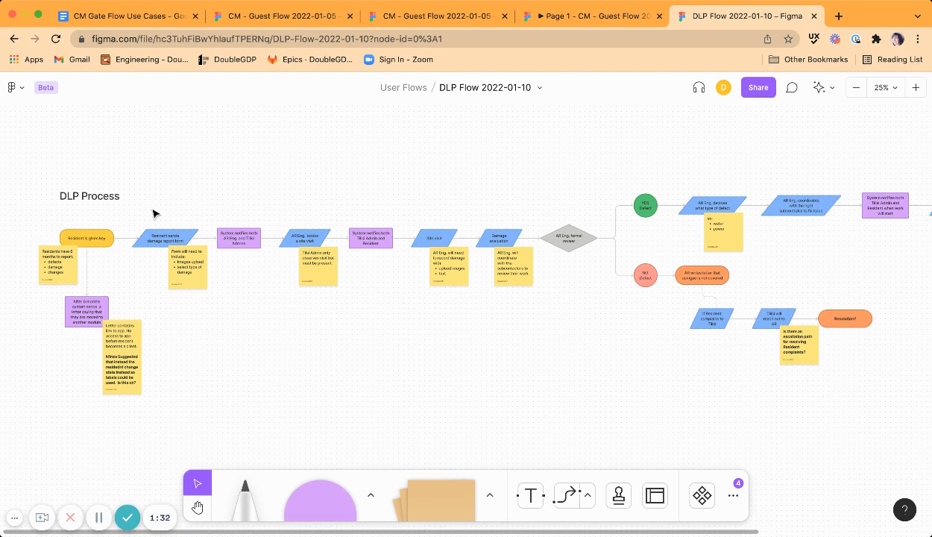
mouse_move(158, 213)
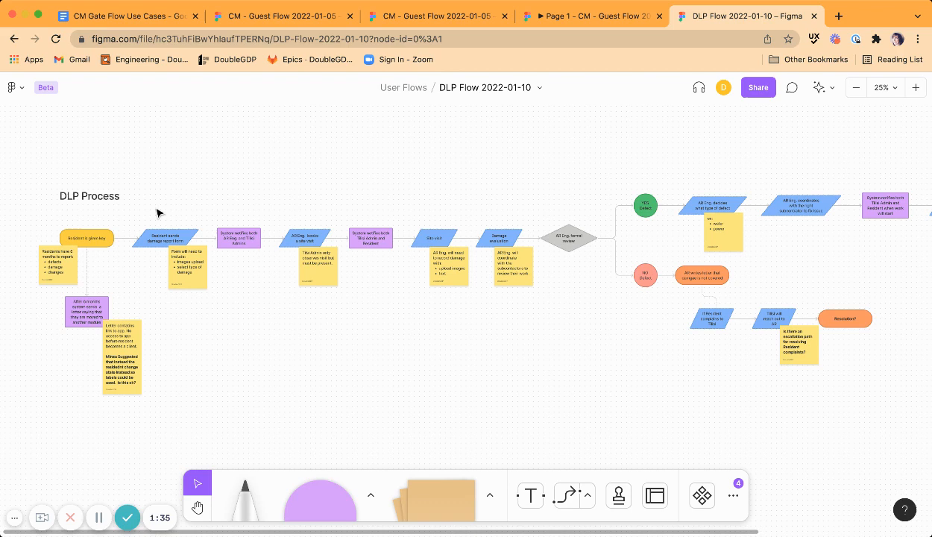